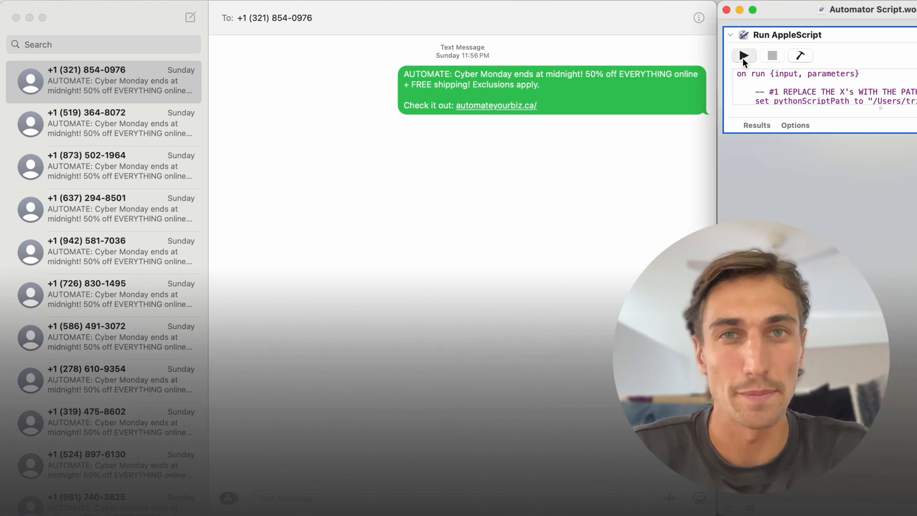
Step: Review the sent flash-sale conversations in the Messages sidebar, one contact at a time
{"action": "left_click", "coordinate": [742, 55]}
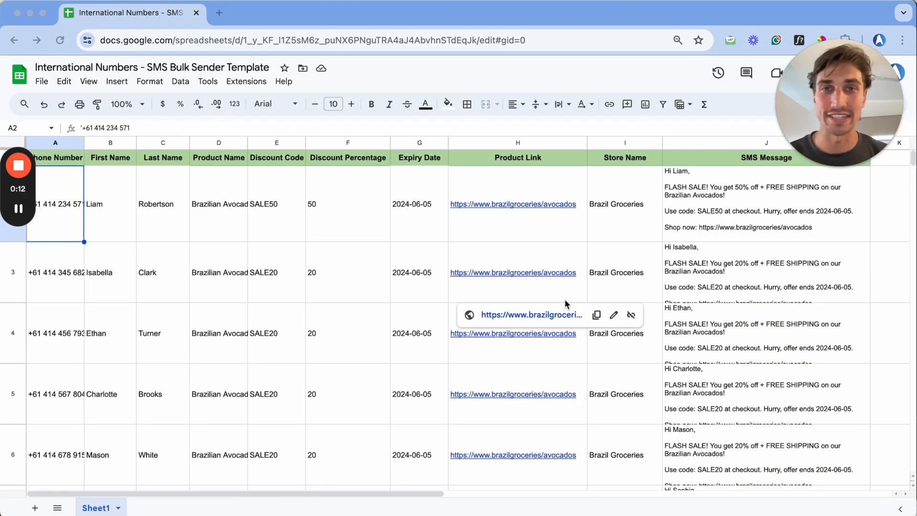
{"action": "mouse_move", "coordinate": [180, 230]}
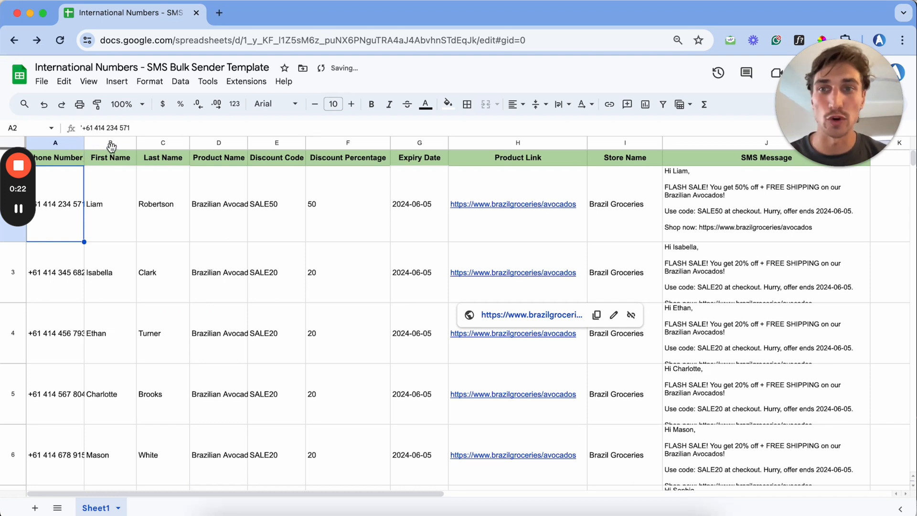
{"action": "left_click", "coordinate": [110, 142]}
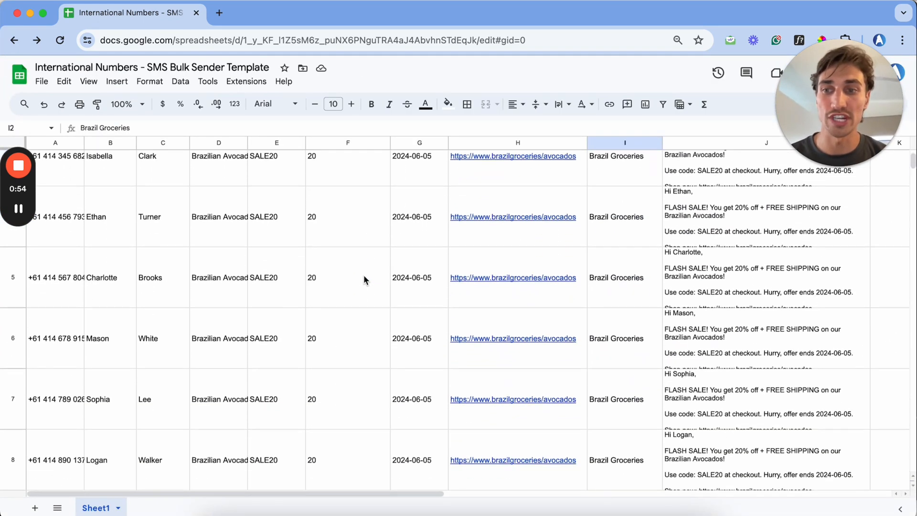
{"action": "scroll", "scroll_direction": "down", "scroll_amount": 3}
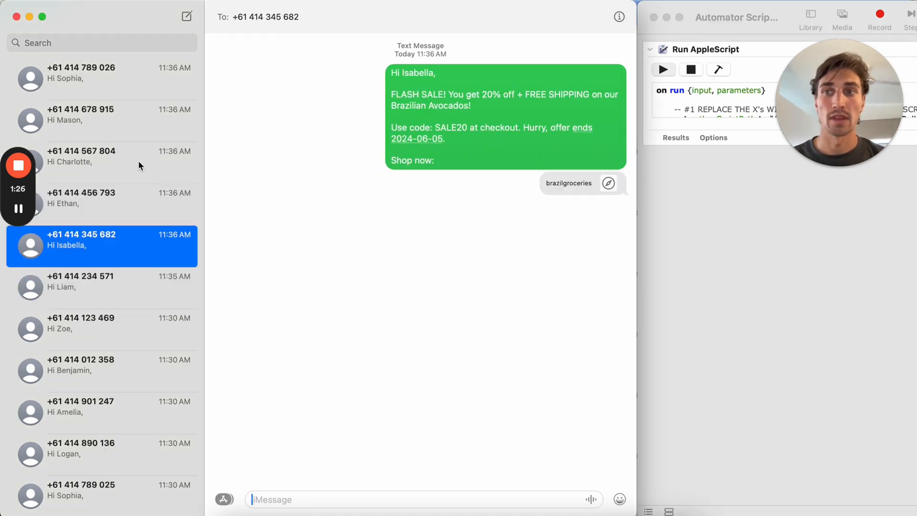
{"action": "left_click", "coordinate": [100, 115]}
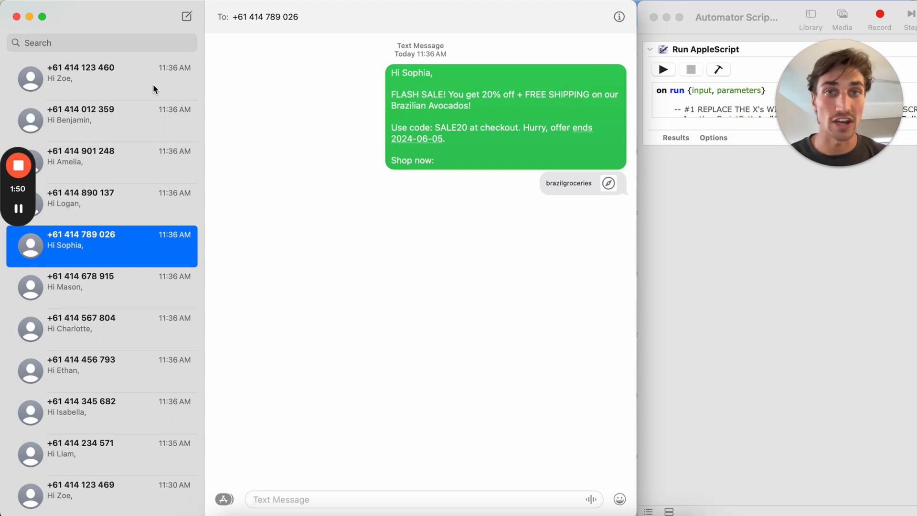
{"action": "left_click", "coordinate": [101, 72]}
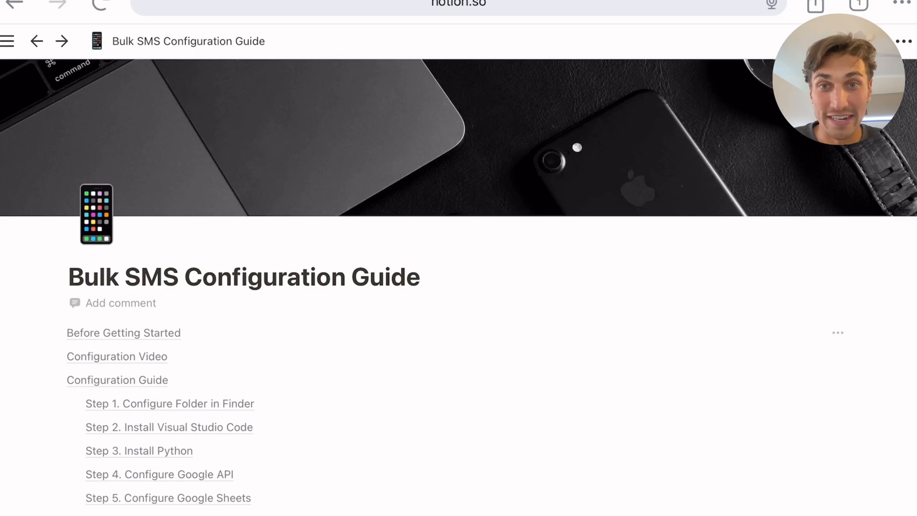
{"action": "scroll", "scroll_direction": "down", "scroll_amount": 3}
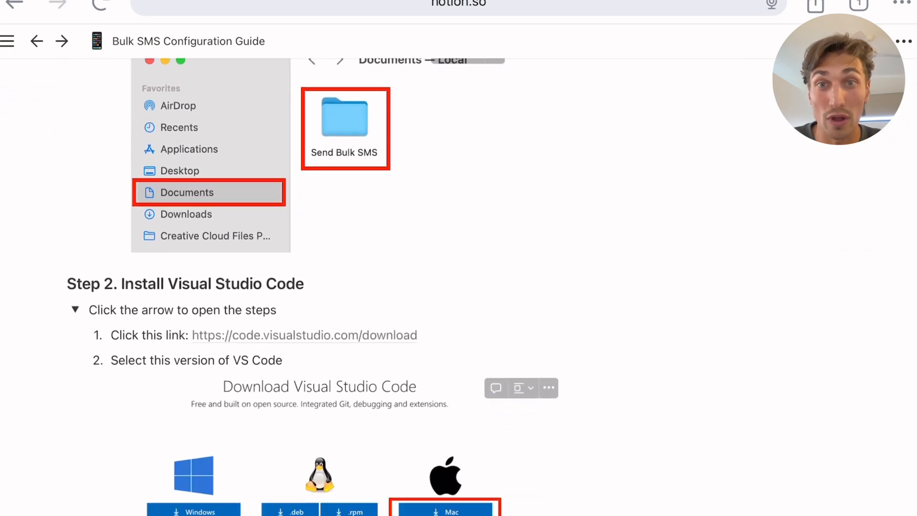
{"action": "scroll", "scroll_direction": "down", "scroll_amount": 3}
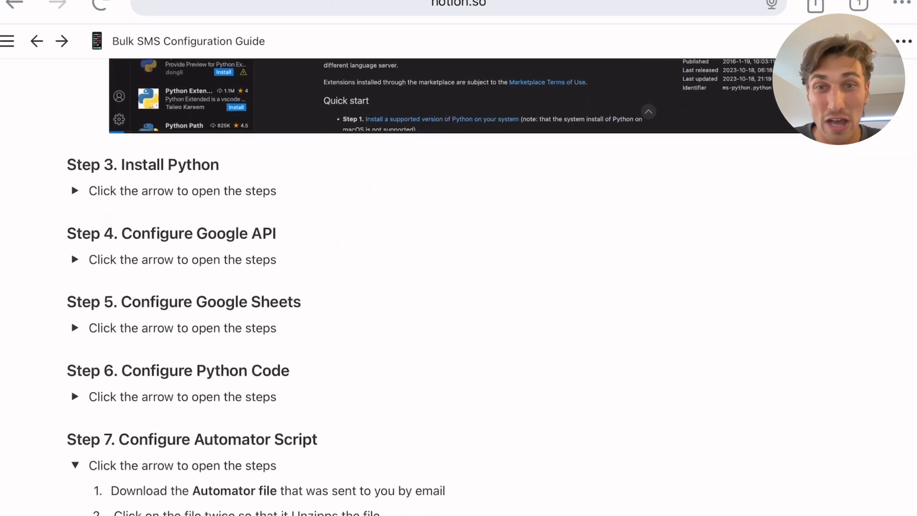
{"action": "scroll", "scroll_direction": "down", "scroll_amount": 3}
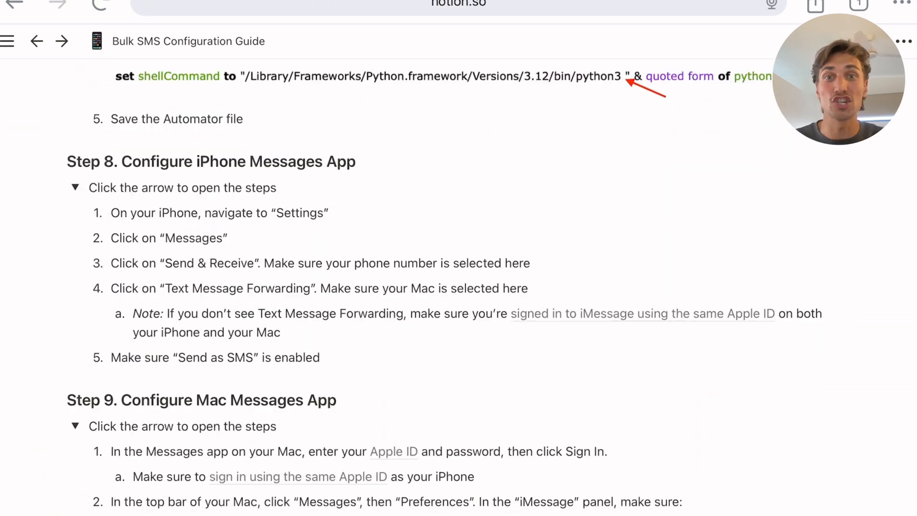